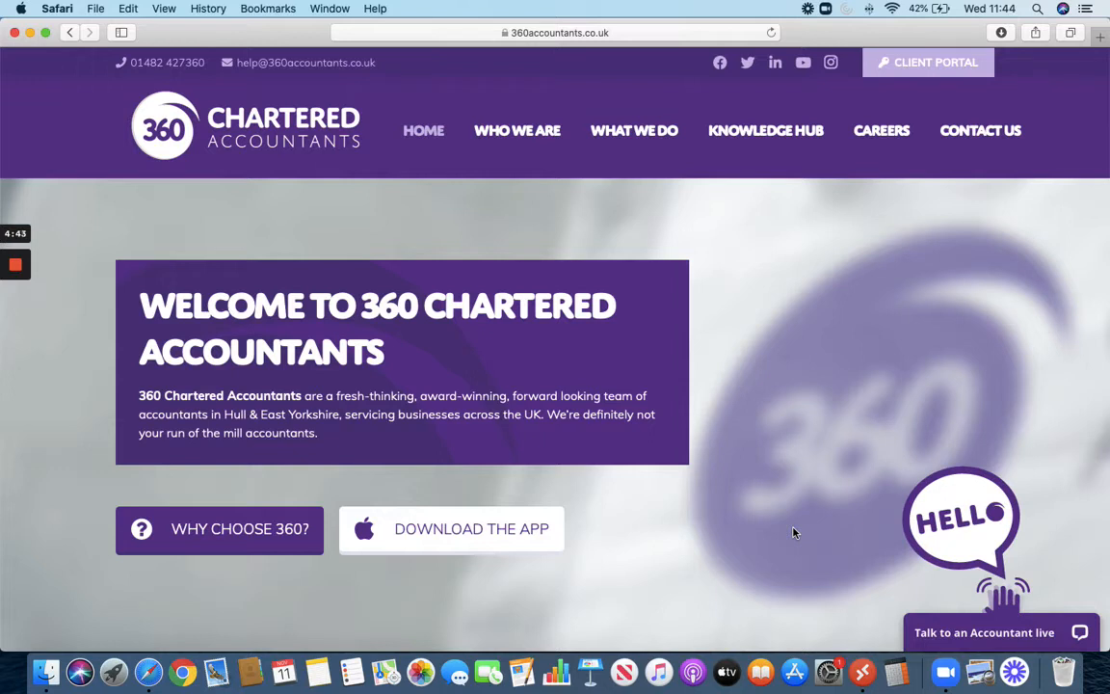
pyautogui.moveTo(806, 520)
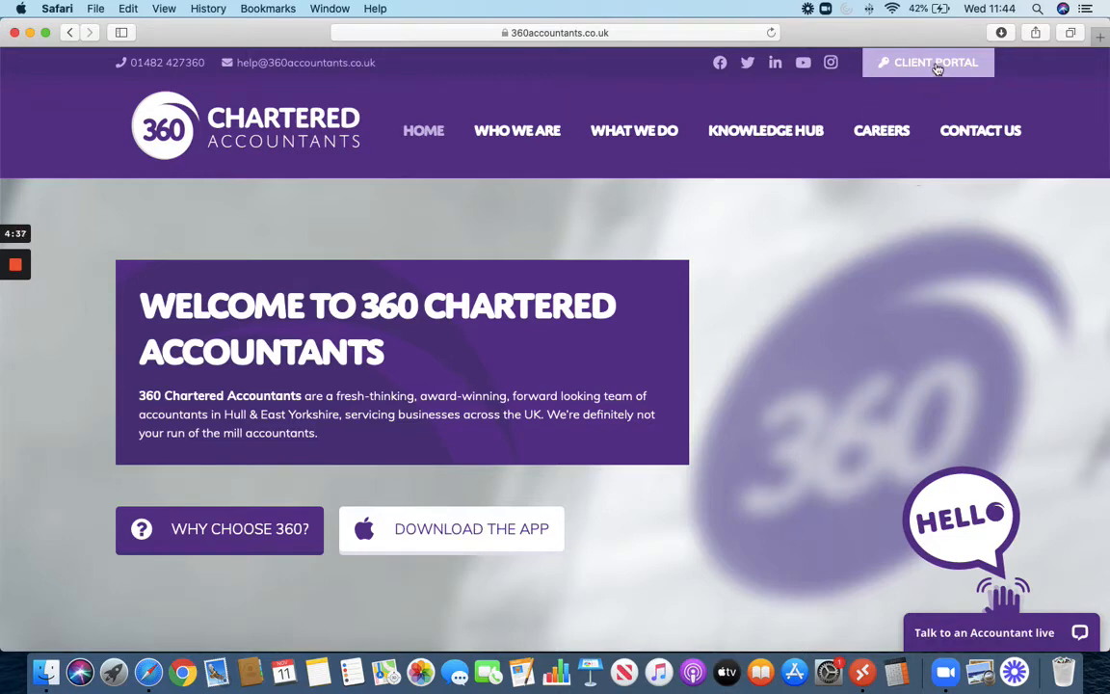
# Reach the client portal login form and fill in the saved username and password.
pyautogui.click(927, 62)
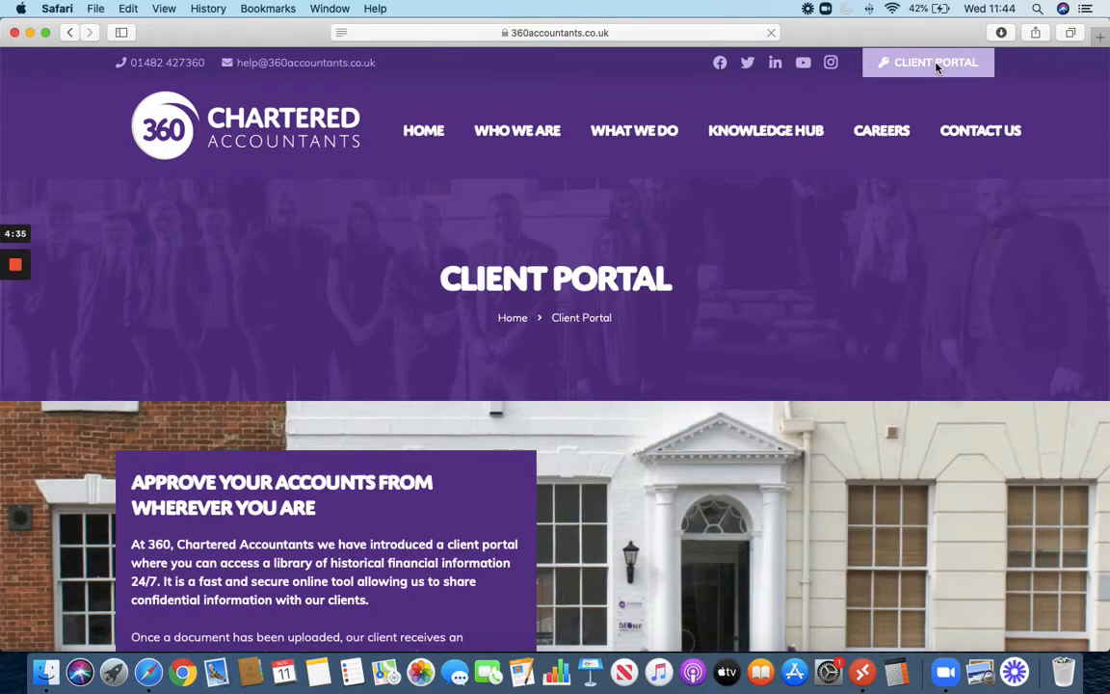
pyautogui.scroll(-3)
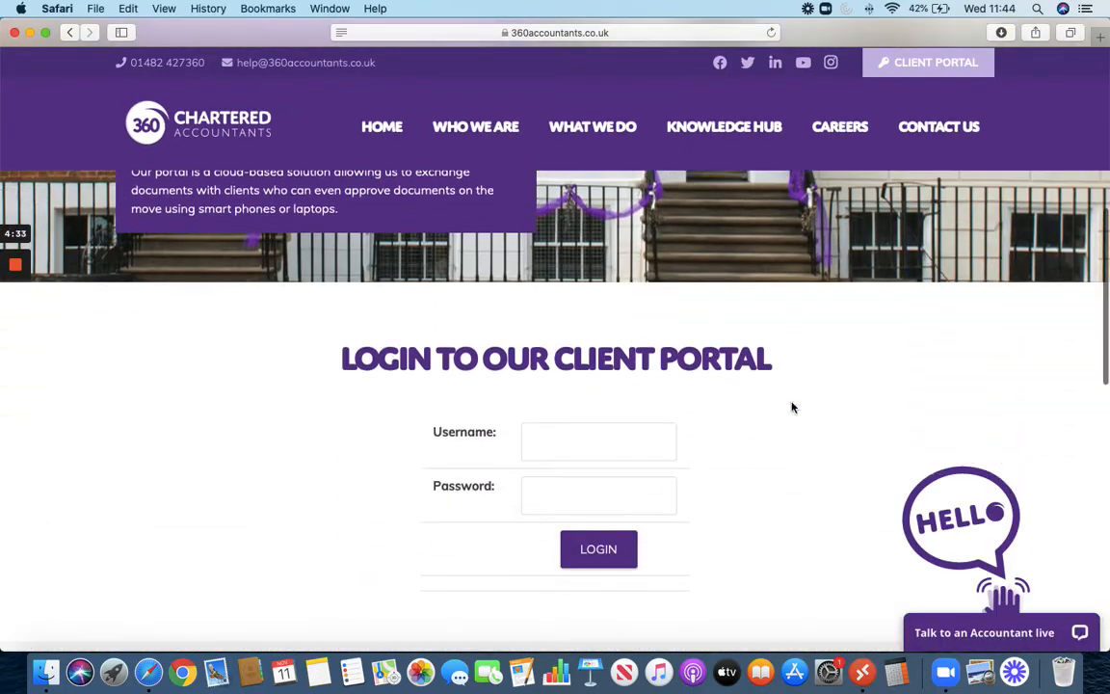
pyautogui.click(598, 440)
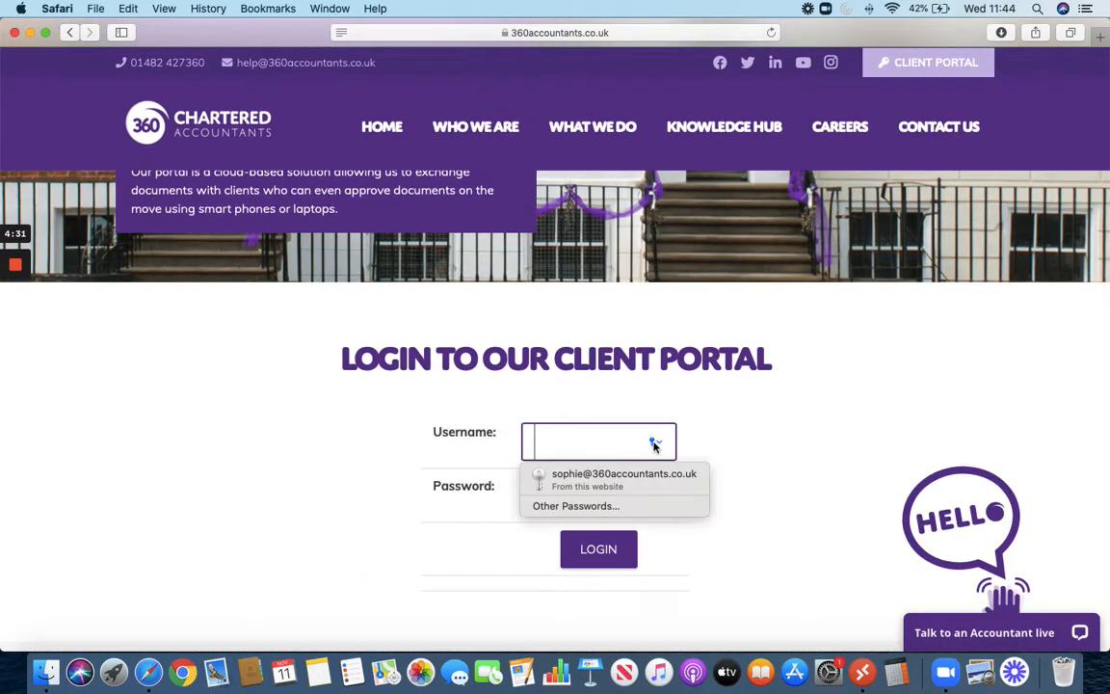
pyautogui.click(597, 548)
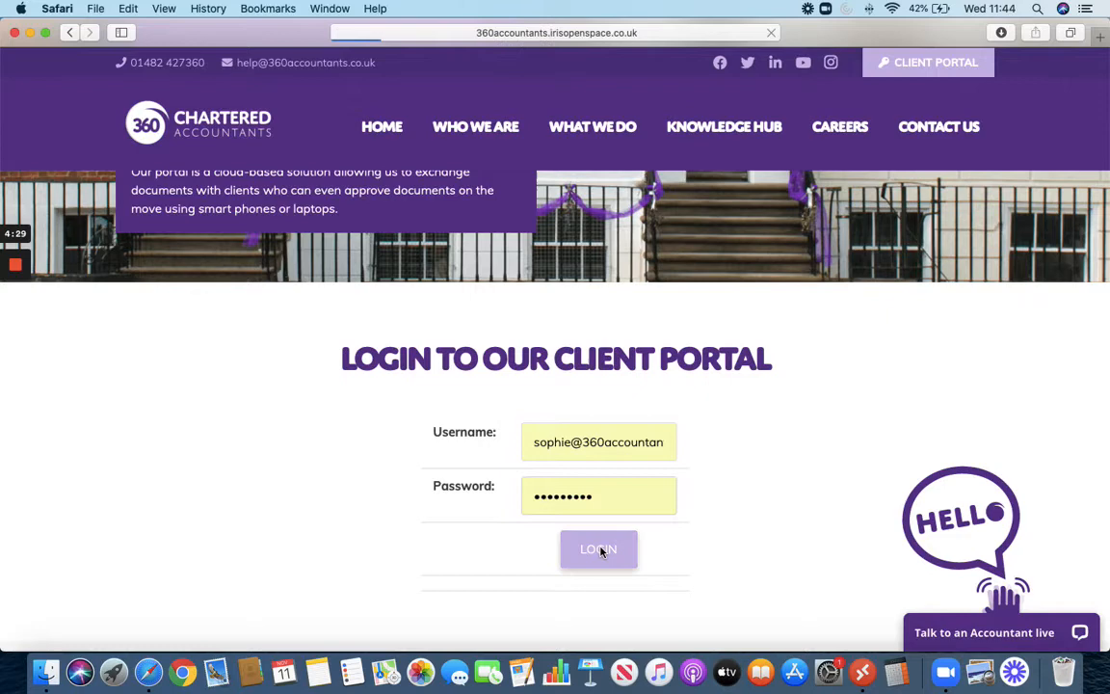
pyautogui.click(597, 550)
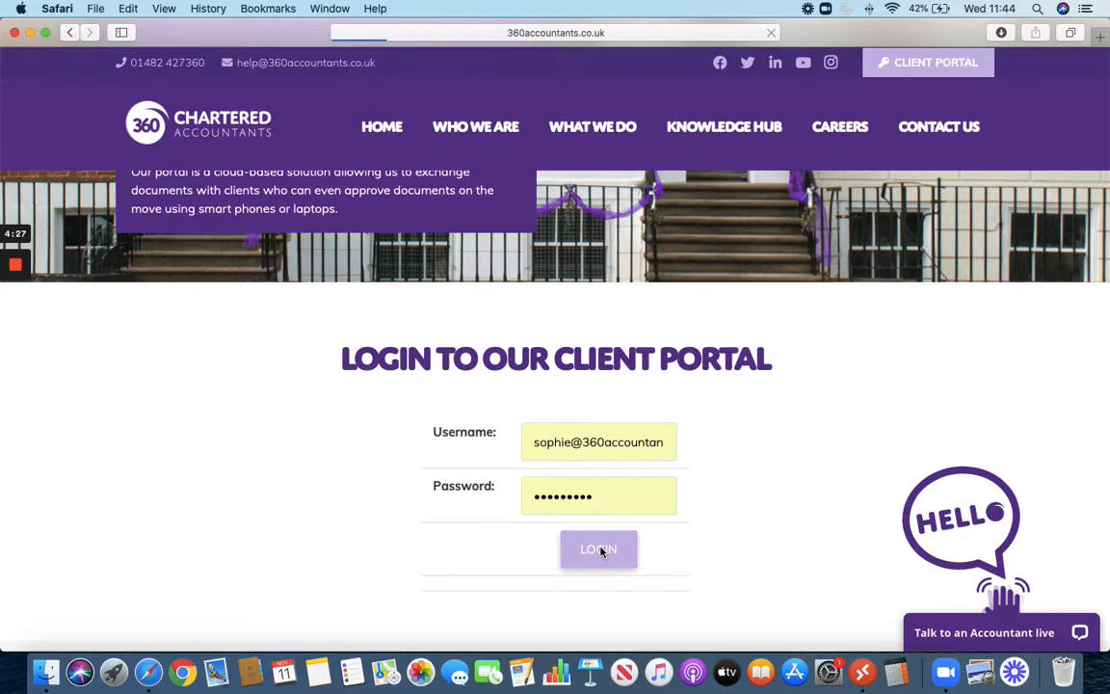
# Sign in and show the Awaiting Approval list with TEST DOCUMENT FOR APPROVAL.pdf.
pyautogui.click(597, 548)
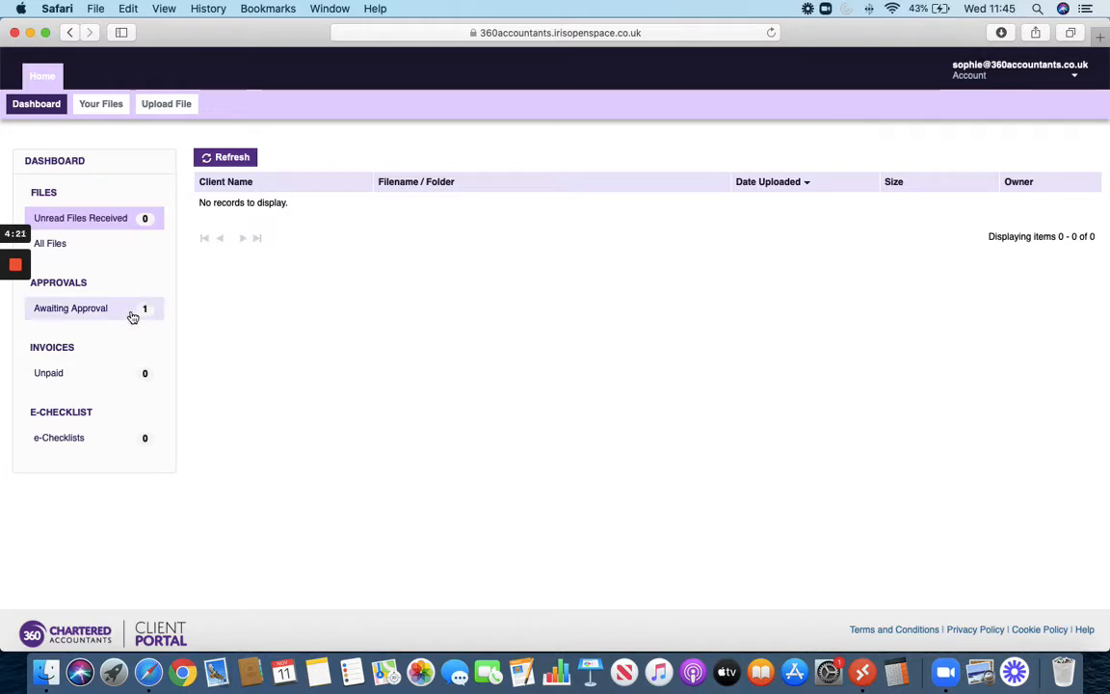
pyautogui.click(70, 308)
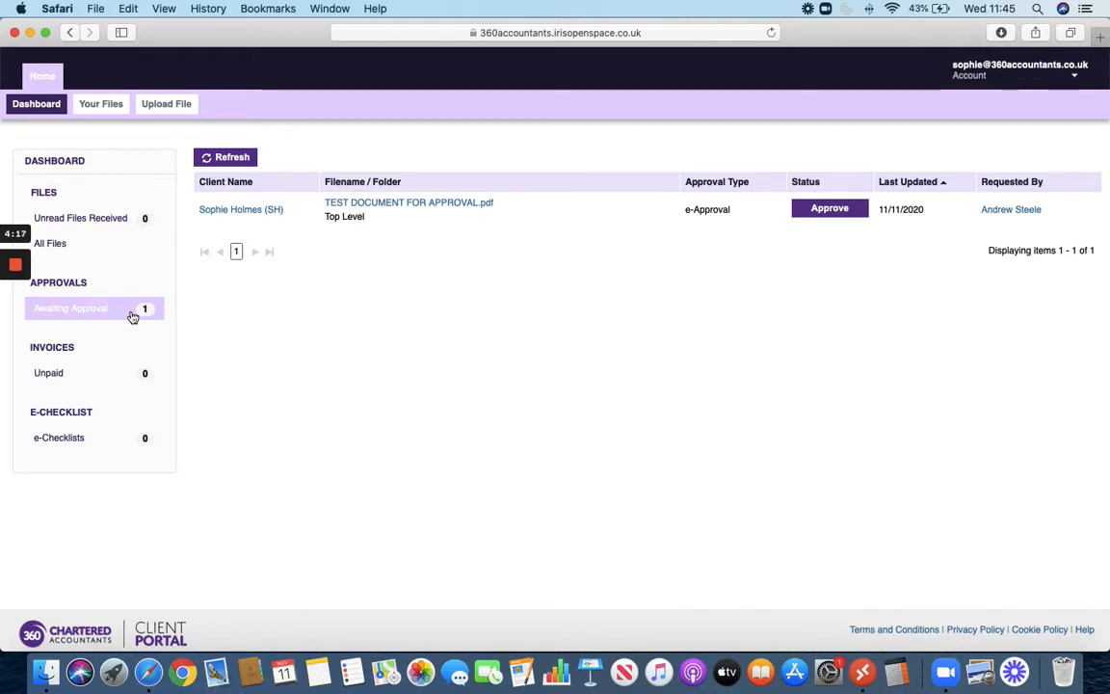
pyautogui.moveTo(351, 333)
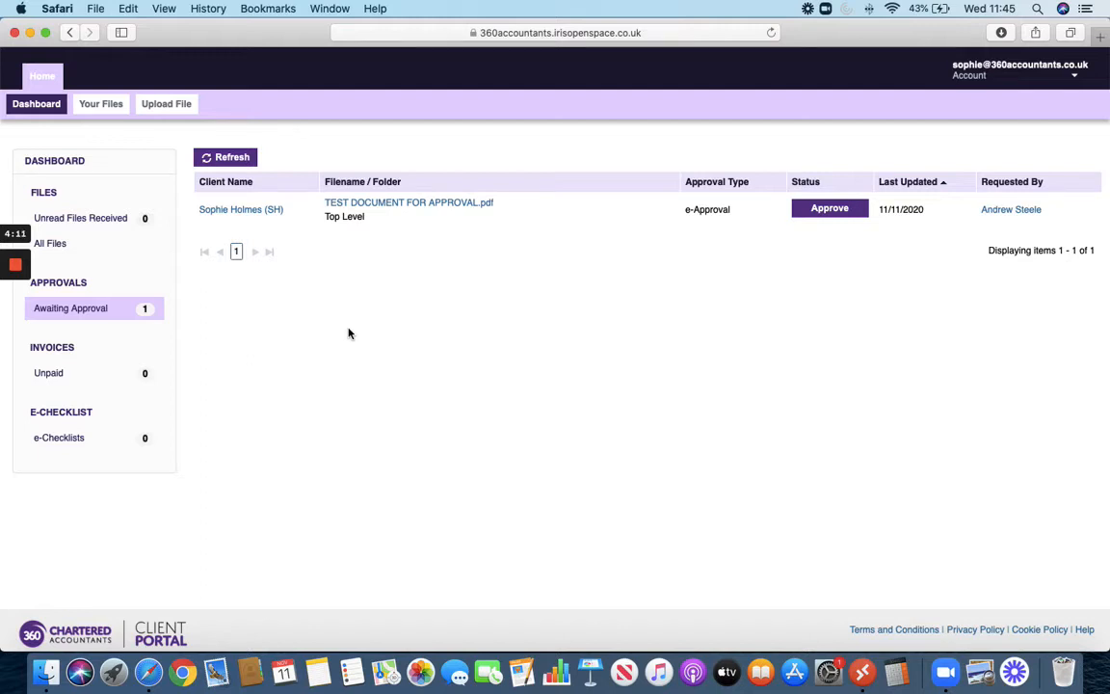
pyautogui.moveTo(426, 202)
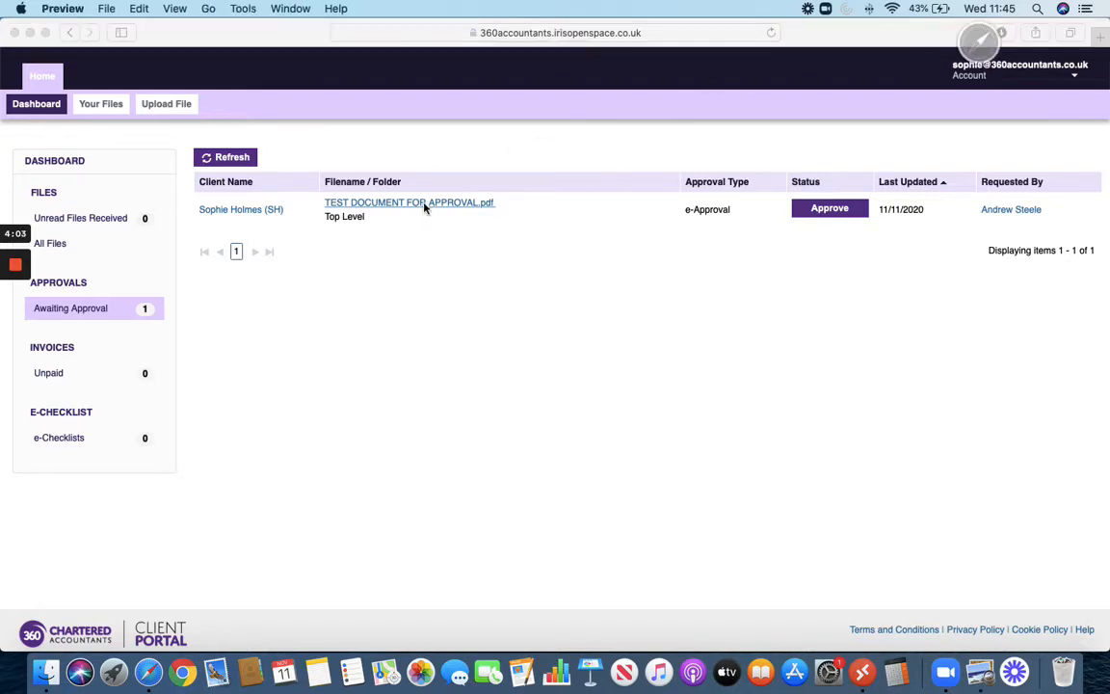
pyautogui.click(409, 202)
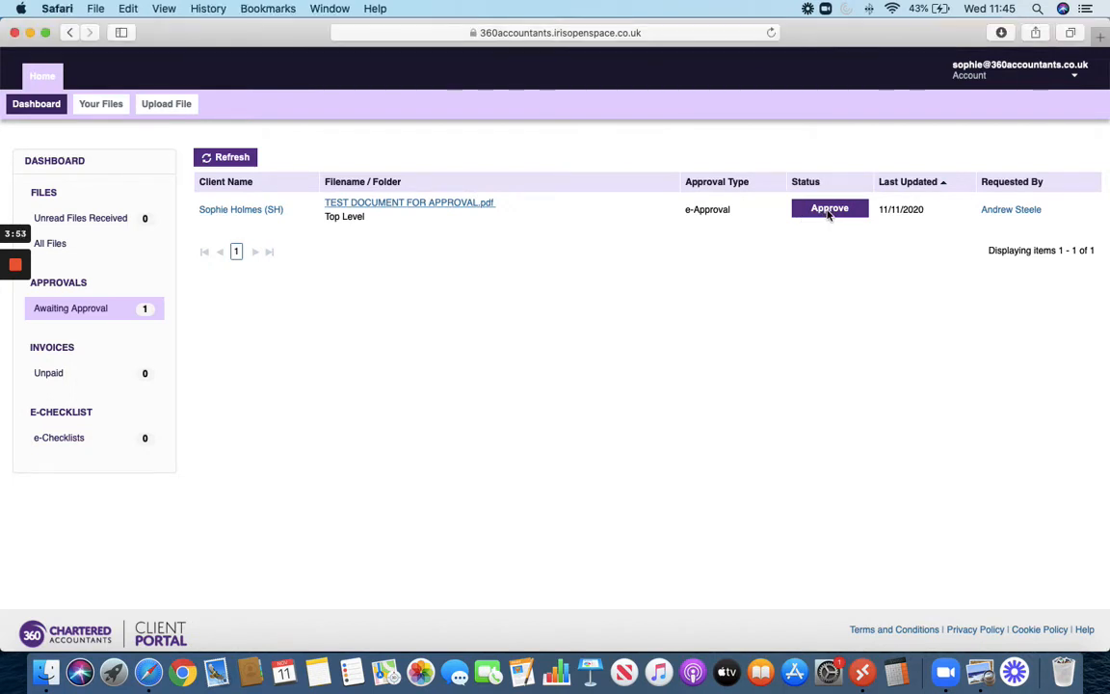
# Approve TEST DOCUMENT FOR APPROVAL.pdf and confirm the e-approval.
pyautogui.click(829, 208)
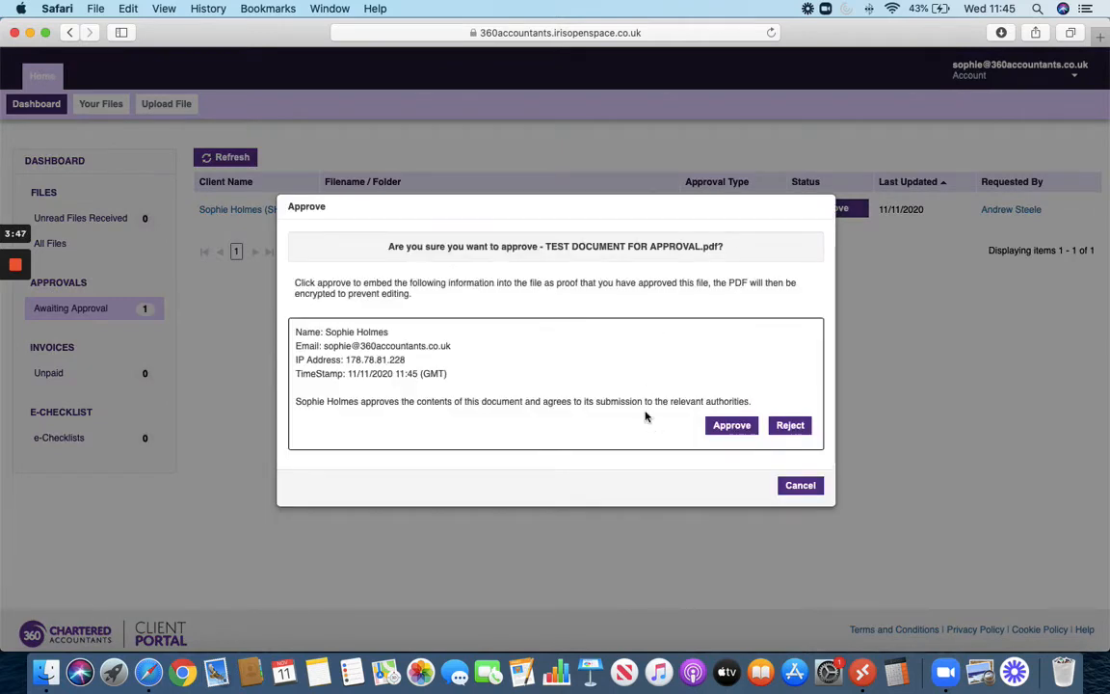
pyautogui.moveTo(737, 451)
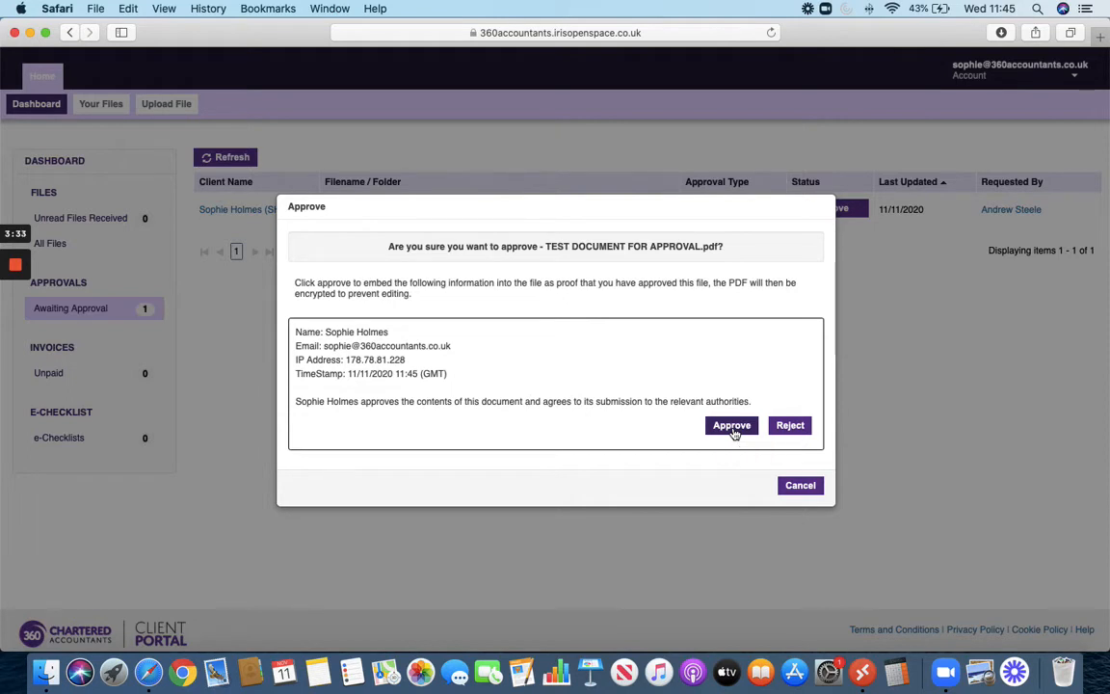
pyautogui.click(732, 426)
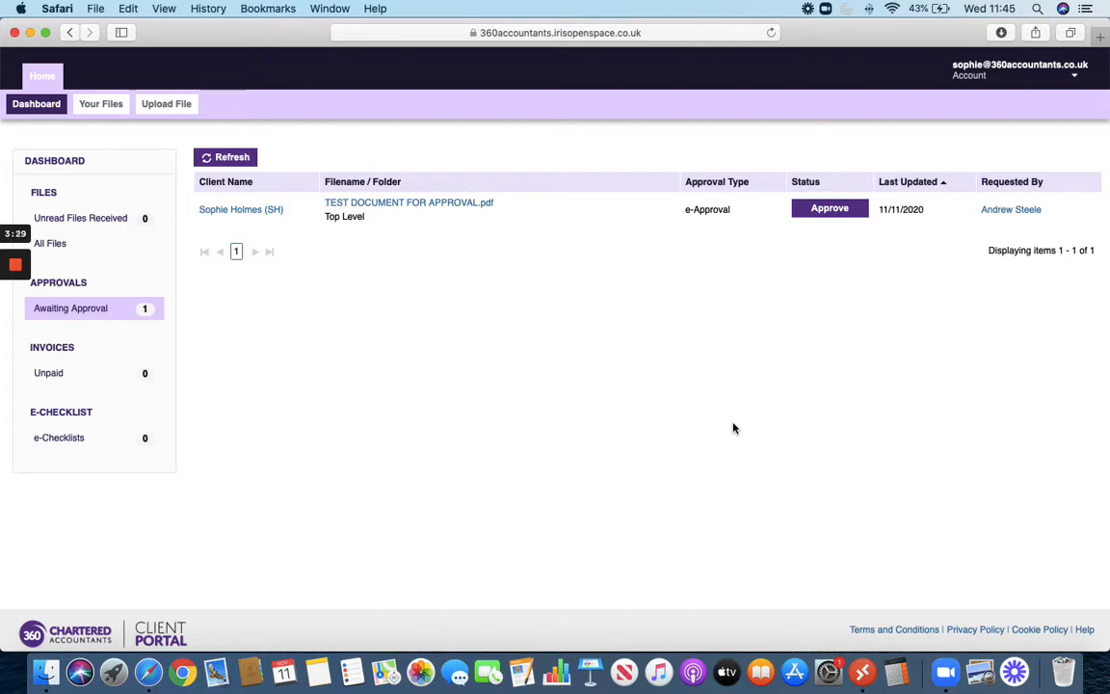
pyautogui.moveTo(619, 308)
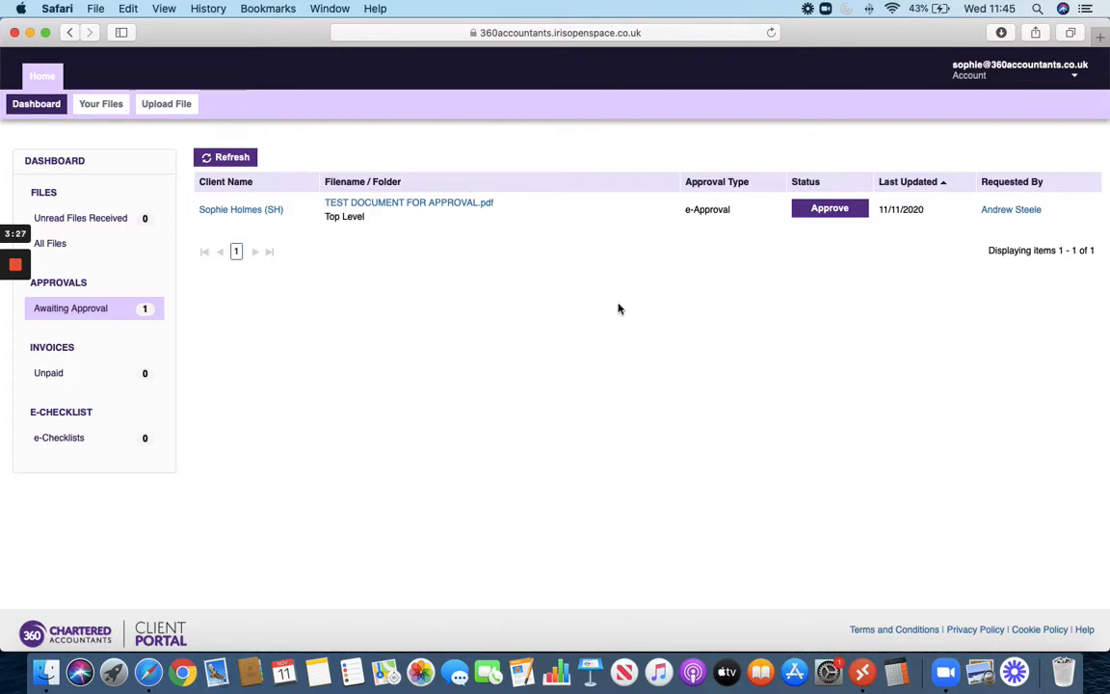
pyautogui.moveTo(266, 333)
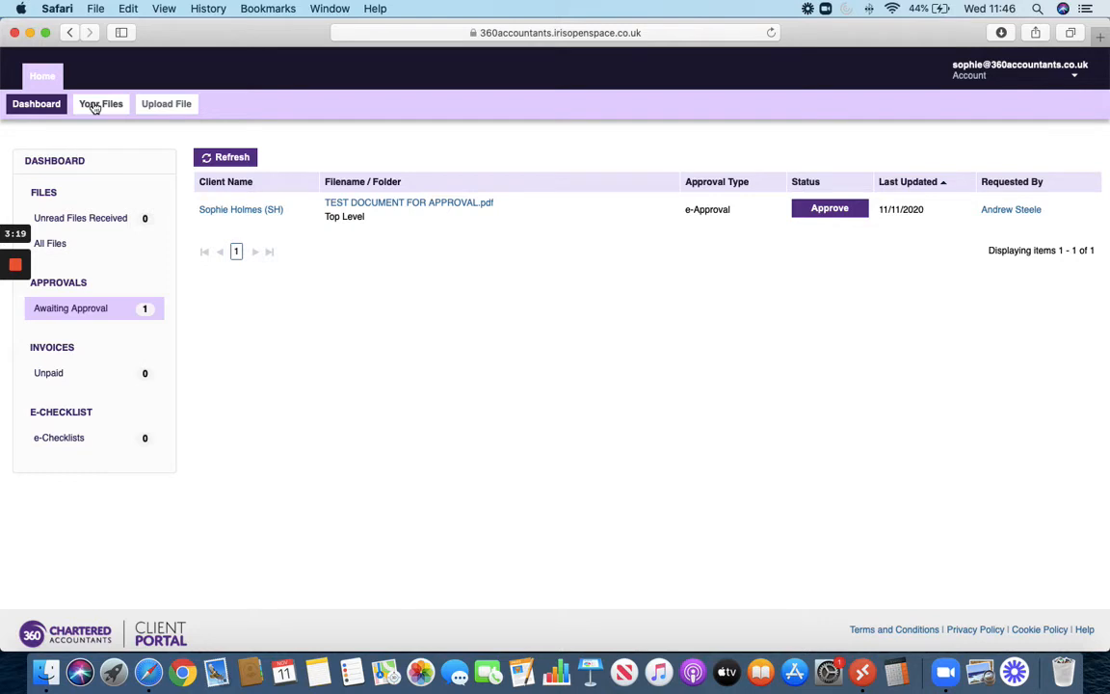
# Show Your Files listing the three client accounts with their file counts.
pyautogui.click(100, 104)
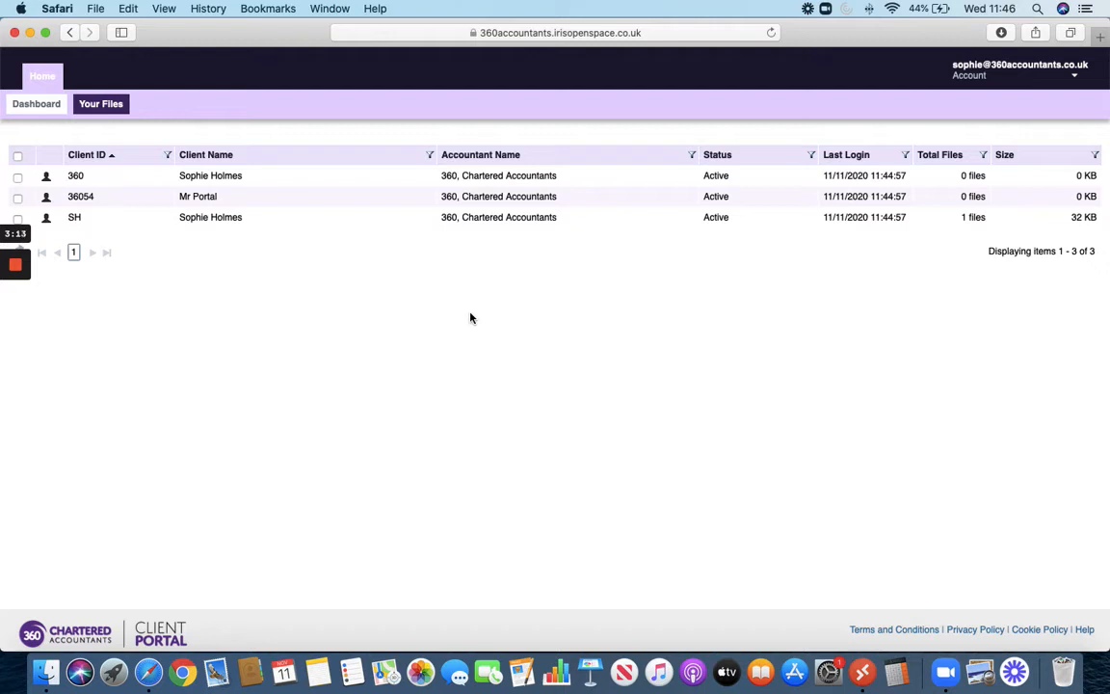
pyautogui.moveTo(598, 308)
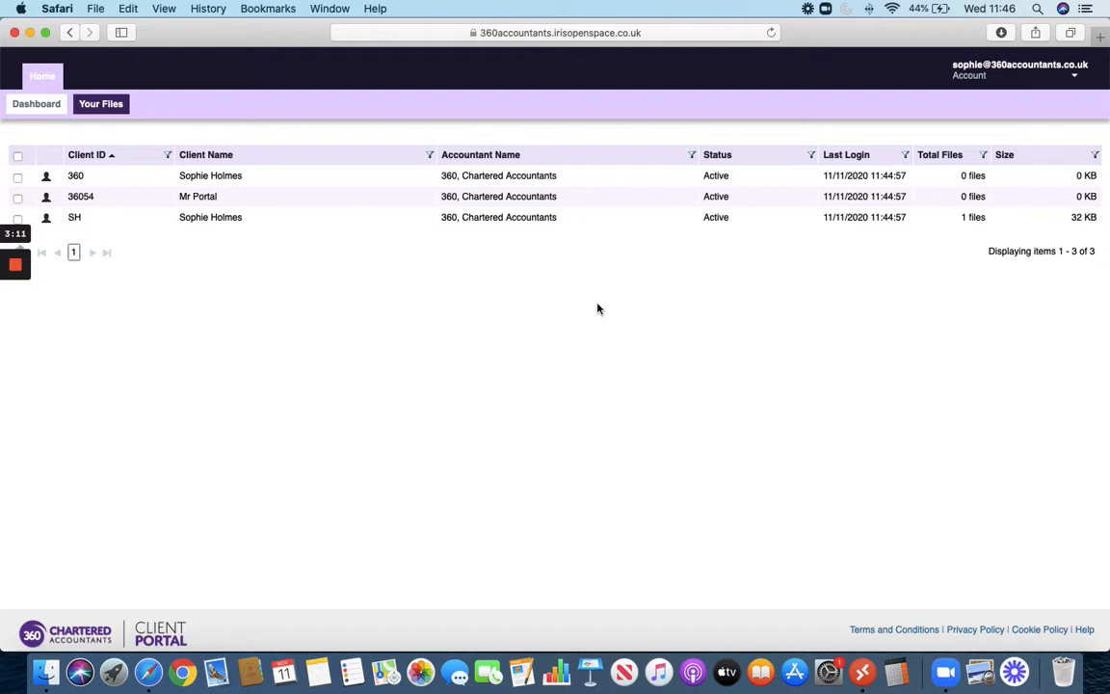
pyautogui.moveTo(690, 296)
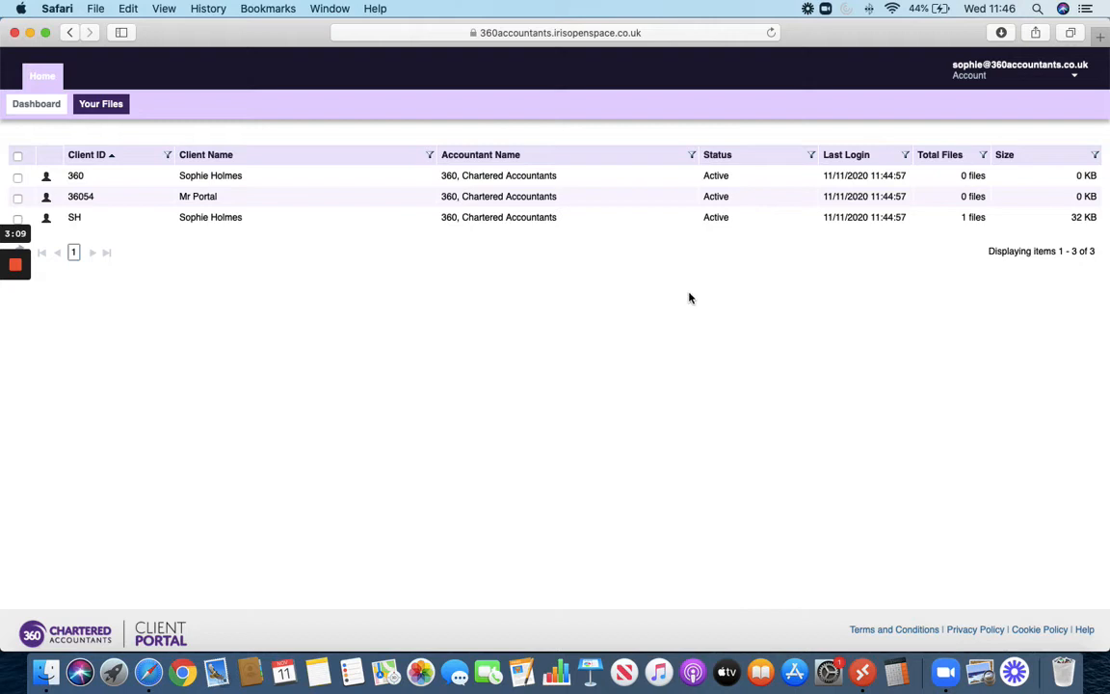
pyautogui.moveTo(208, 221)
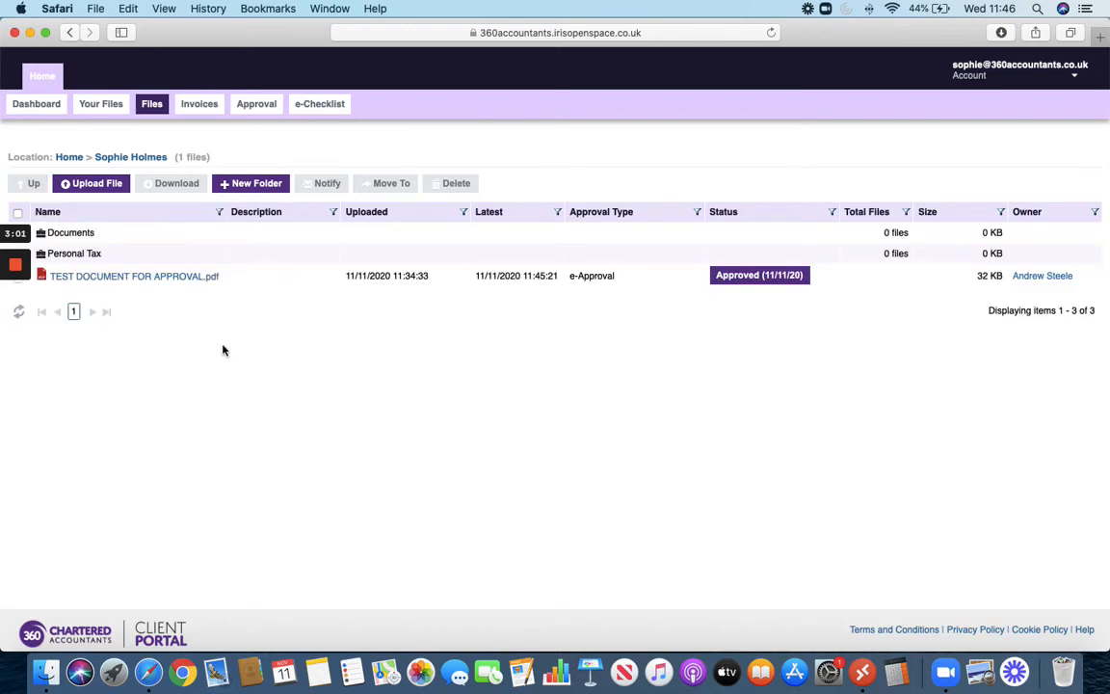
pyautogui.moveTo(185, 260)
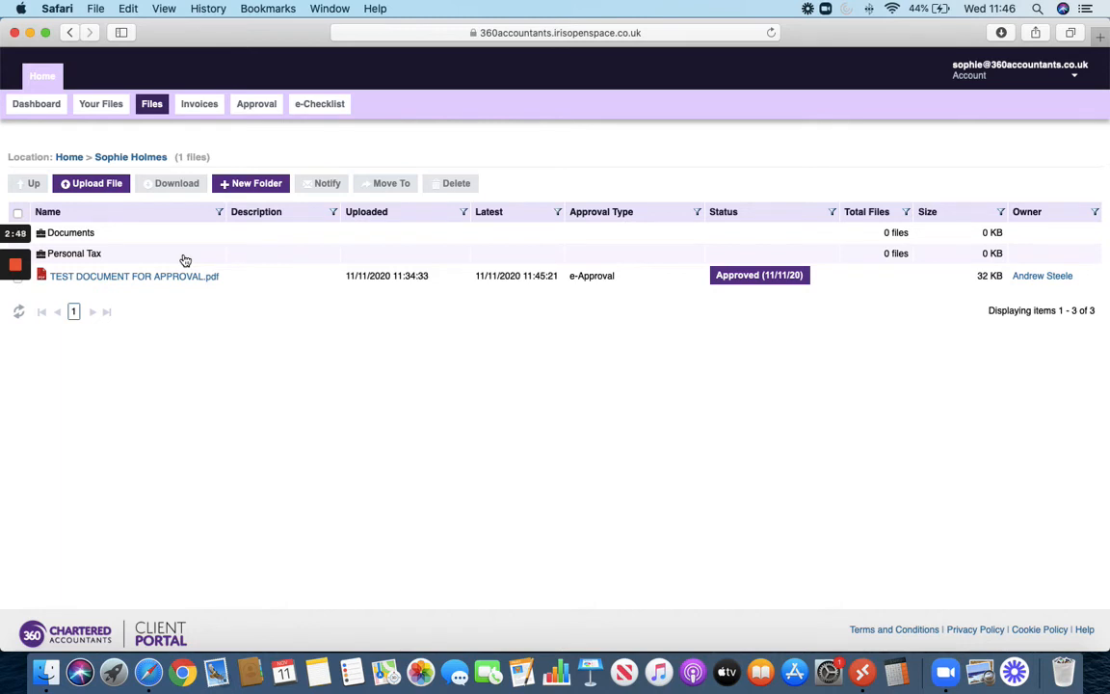
pyautogui.moveTo(225, 401)
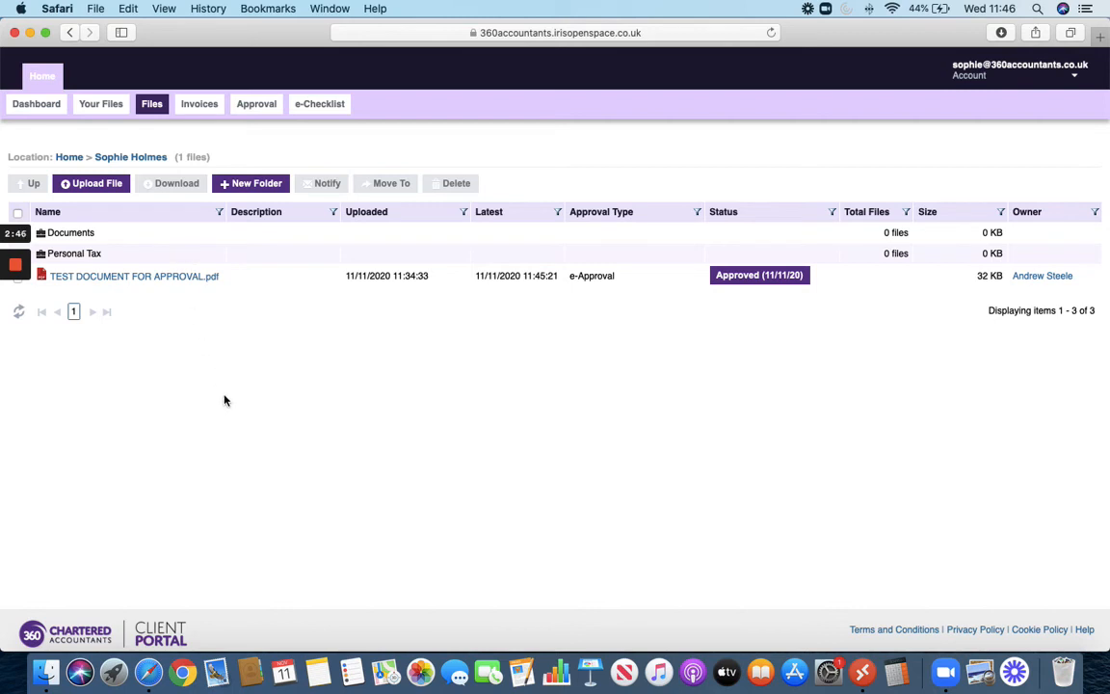